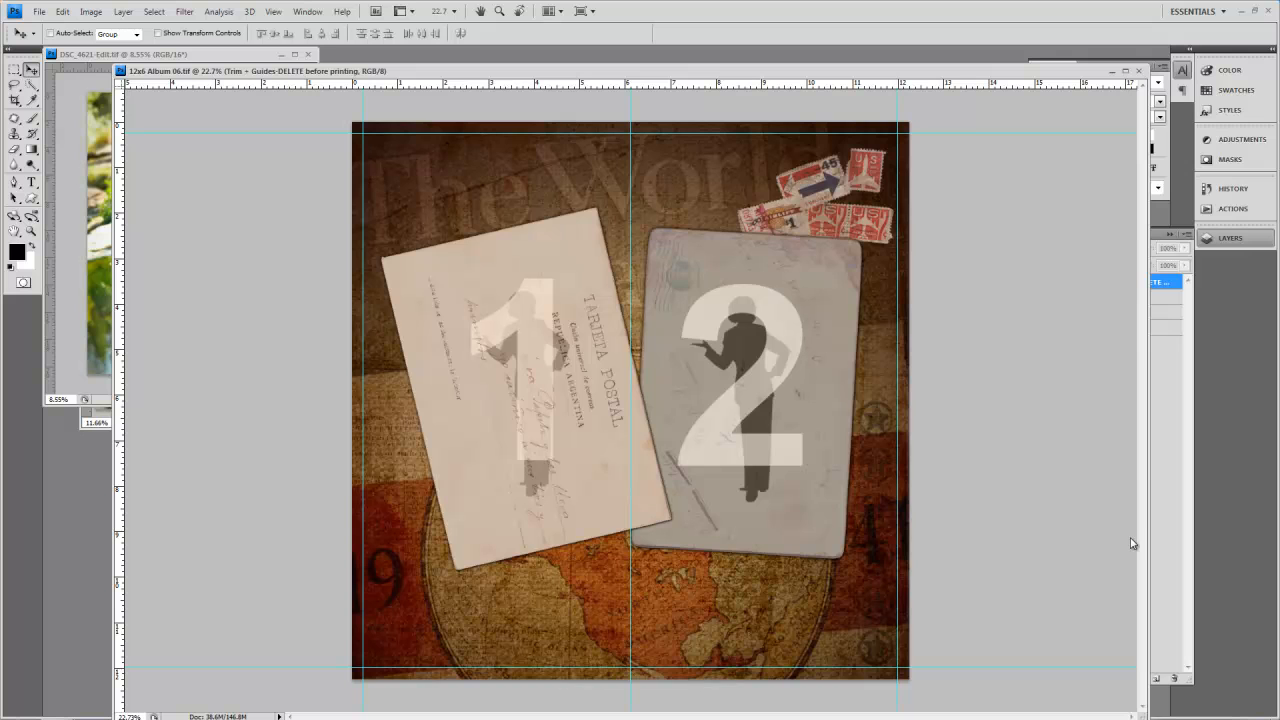
pyautogui.moveTo(628, 247)
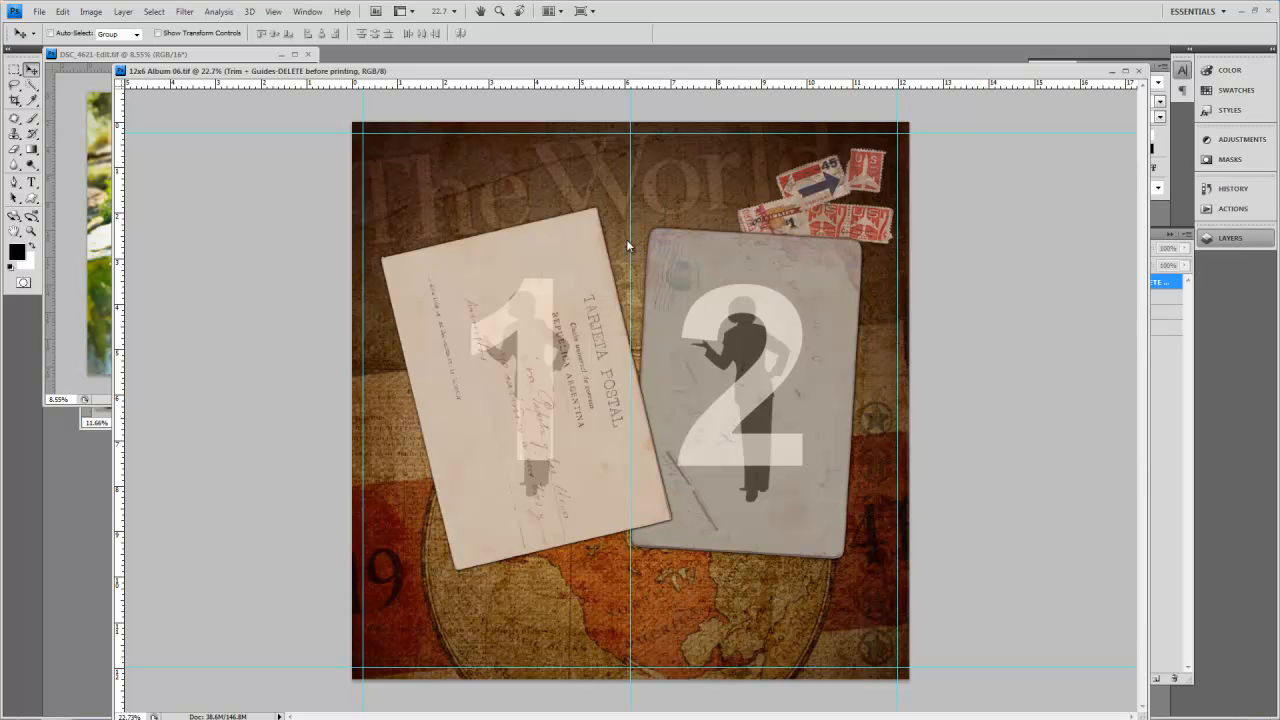
pyautogui.moveTo(648, 670)
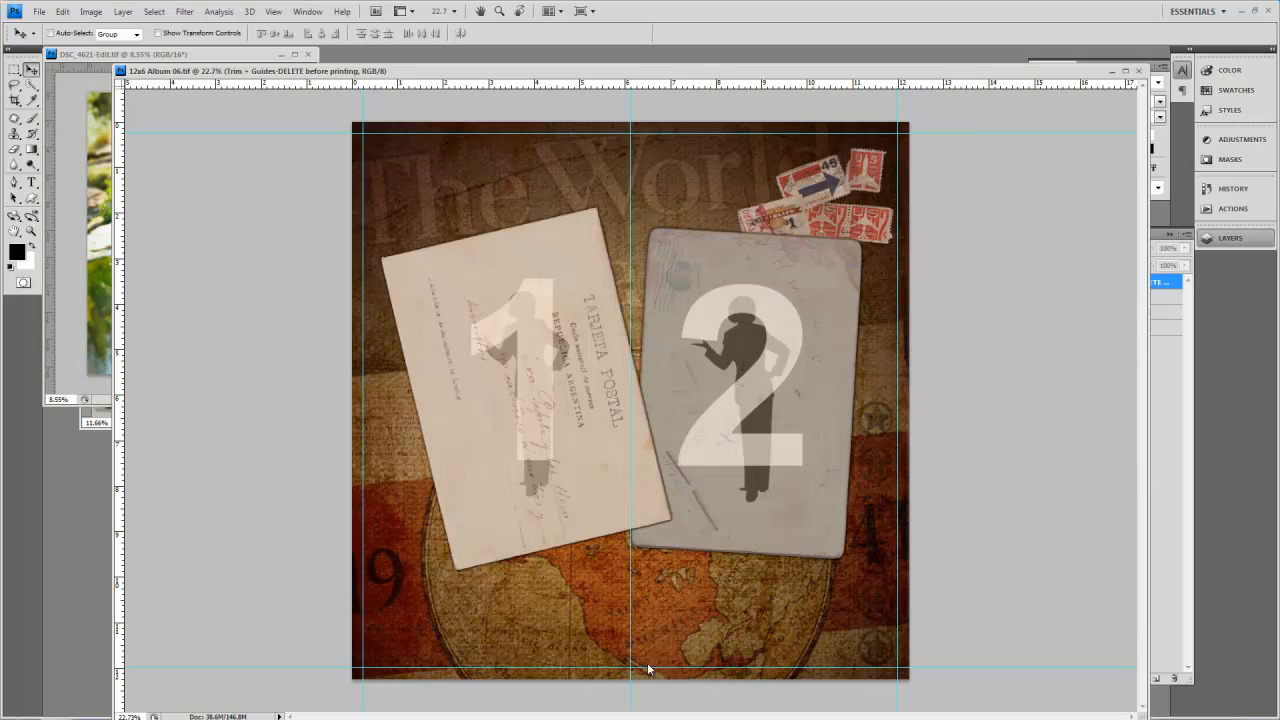
pyautogui.moveTo(472, 380)
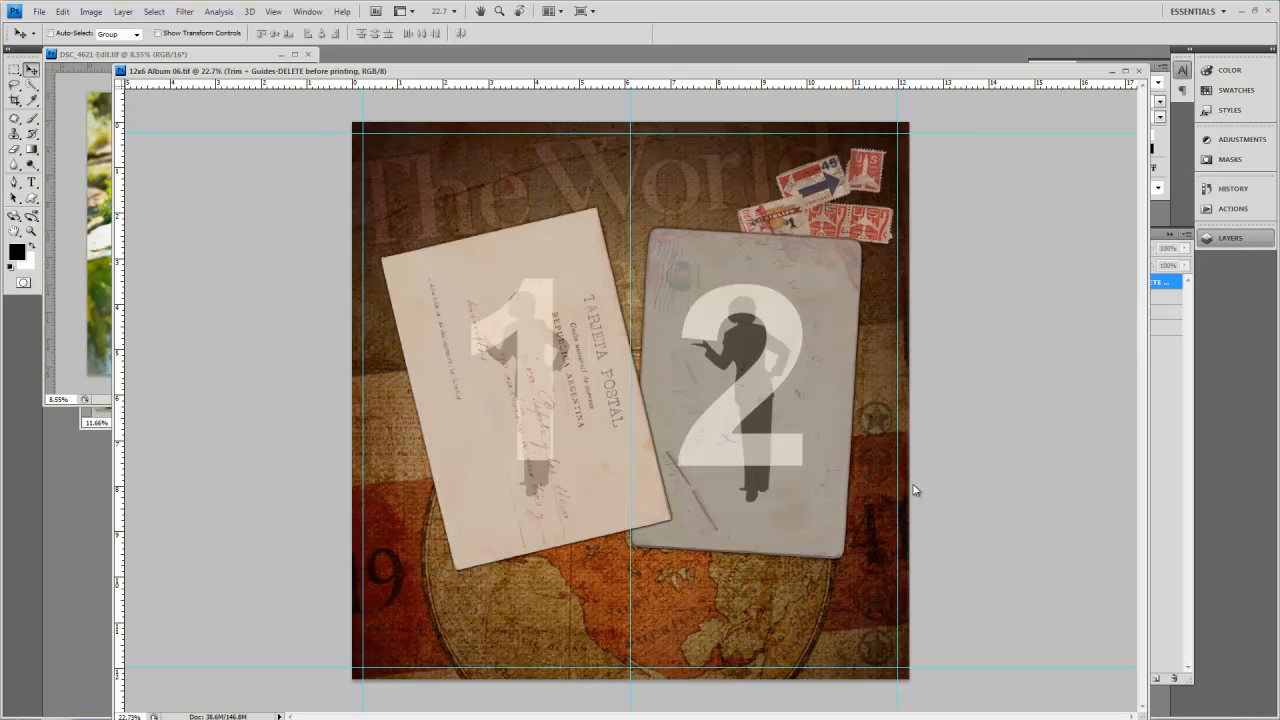
pyautogui.moveTo(958, 498)
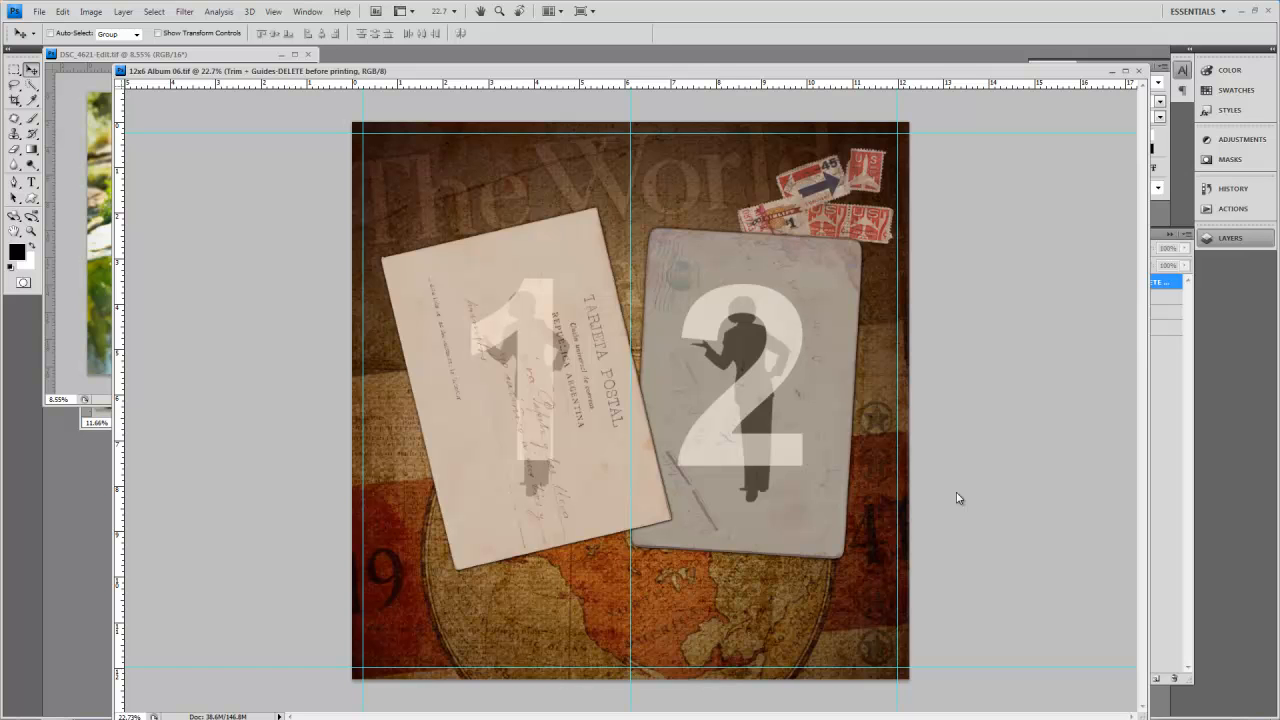
pyautogui.moveTo(819, 168)
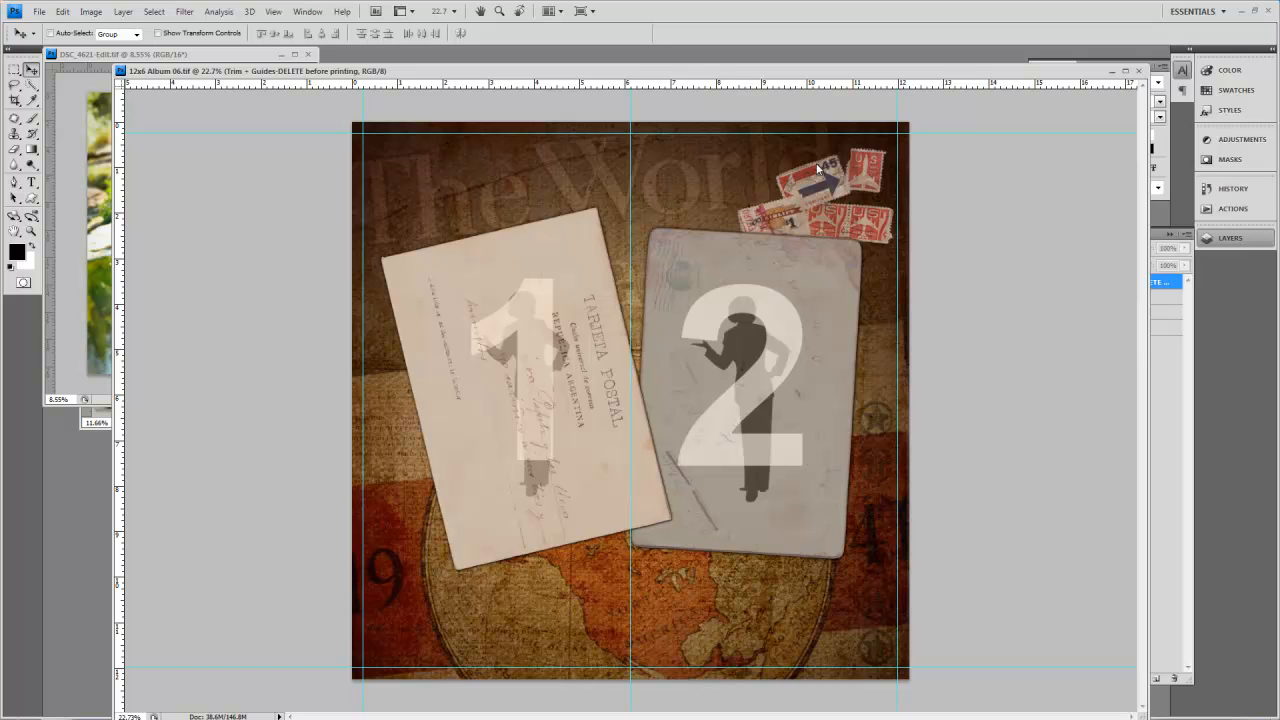
pyautogui.moveTo(1115, 374)
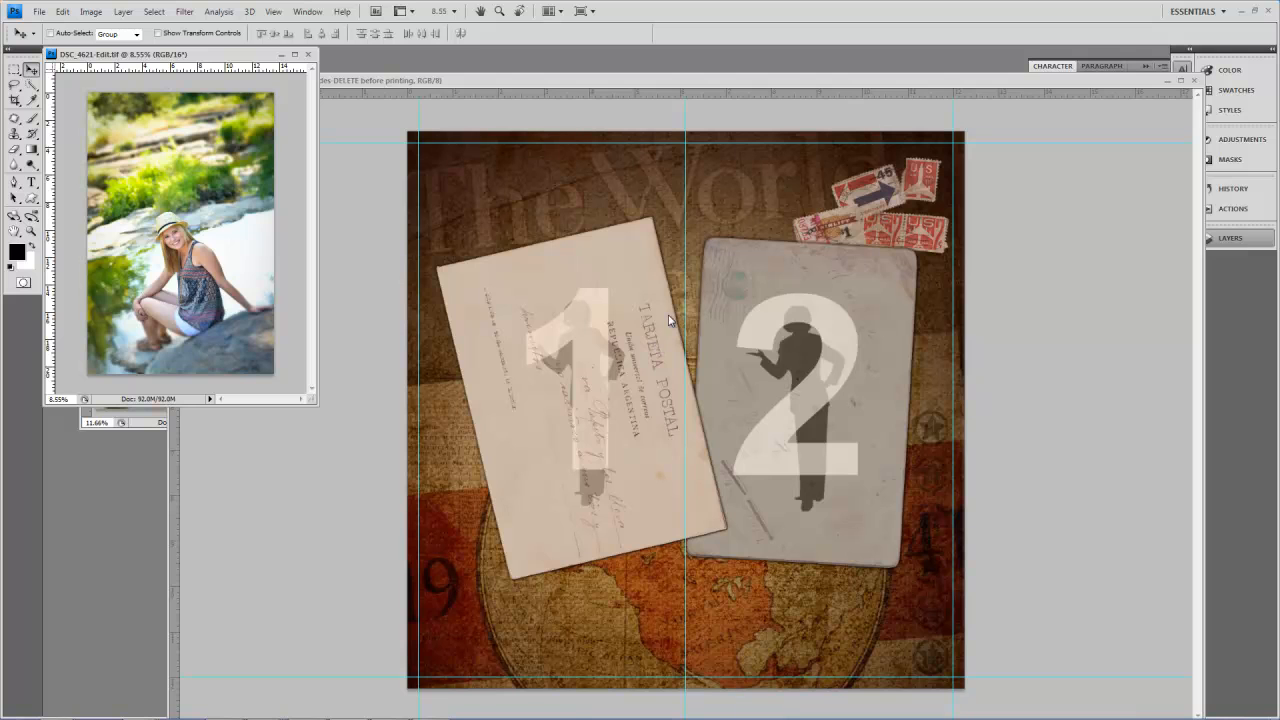
pyautogui.moveTo(398, 300)
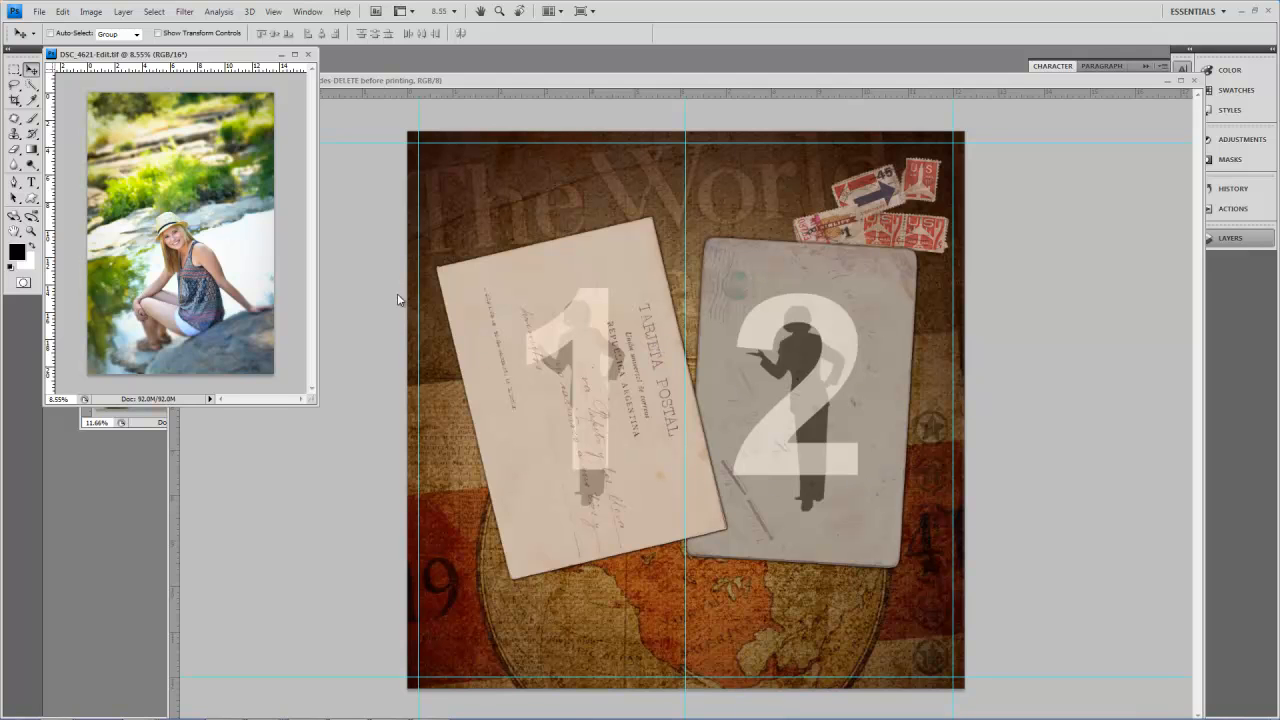
pyautogui.moveTo(135, 196)
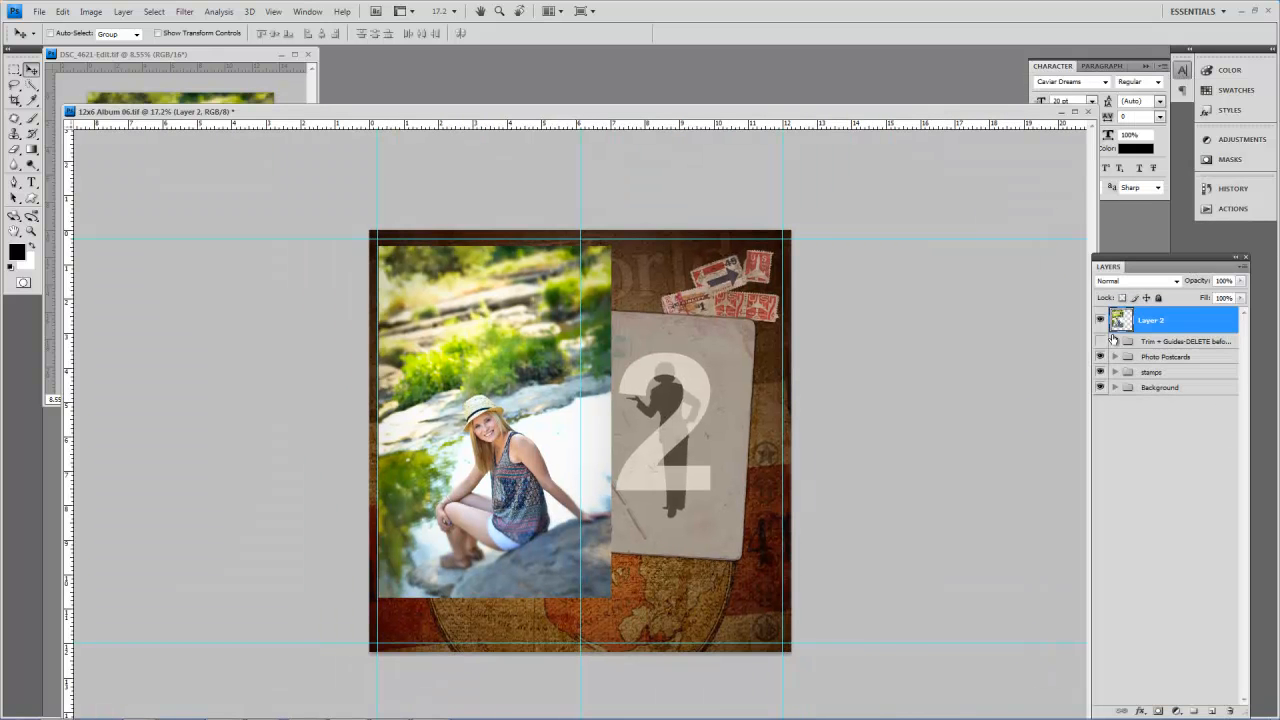
# - Expand the Photo Postcards group to reveal its photo, clipping and frame layers
pyautogui.click(1100, 341)
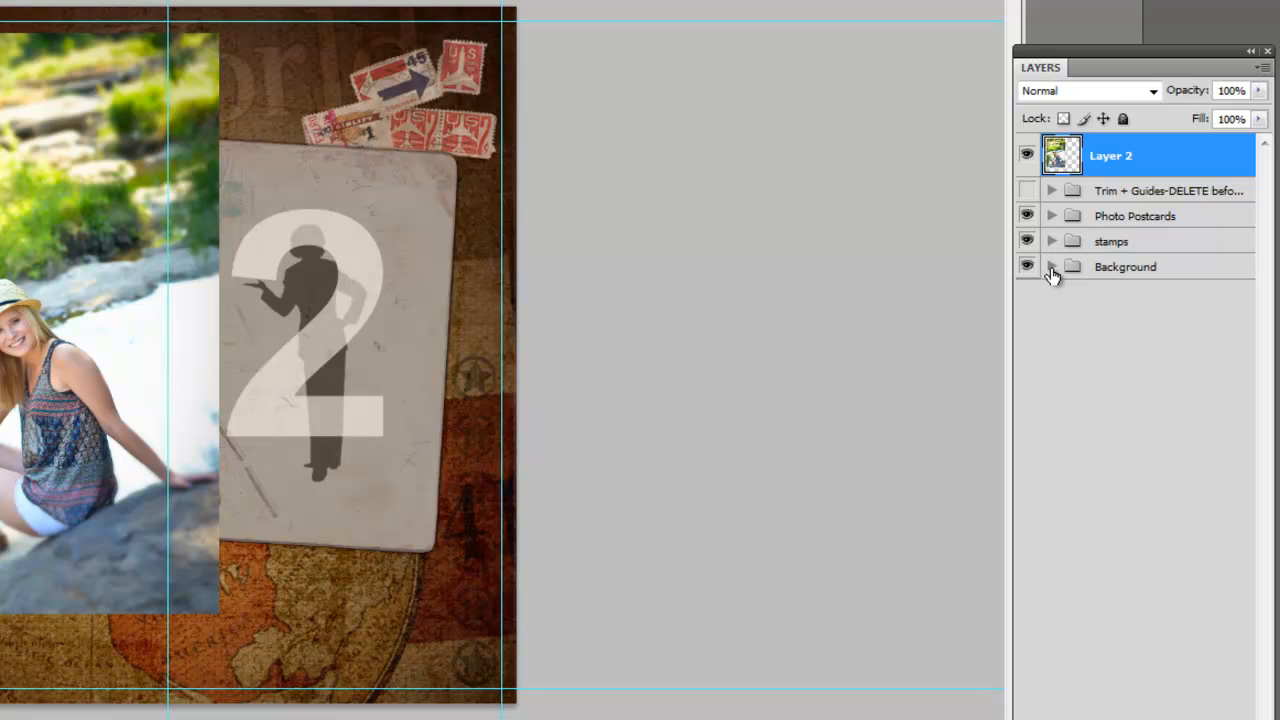
pyautogui.moveTo(1055, 222)
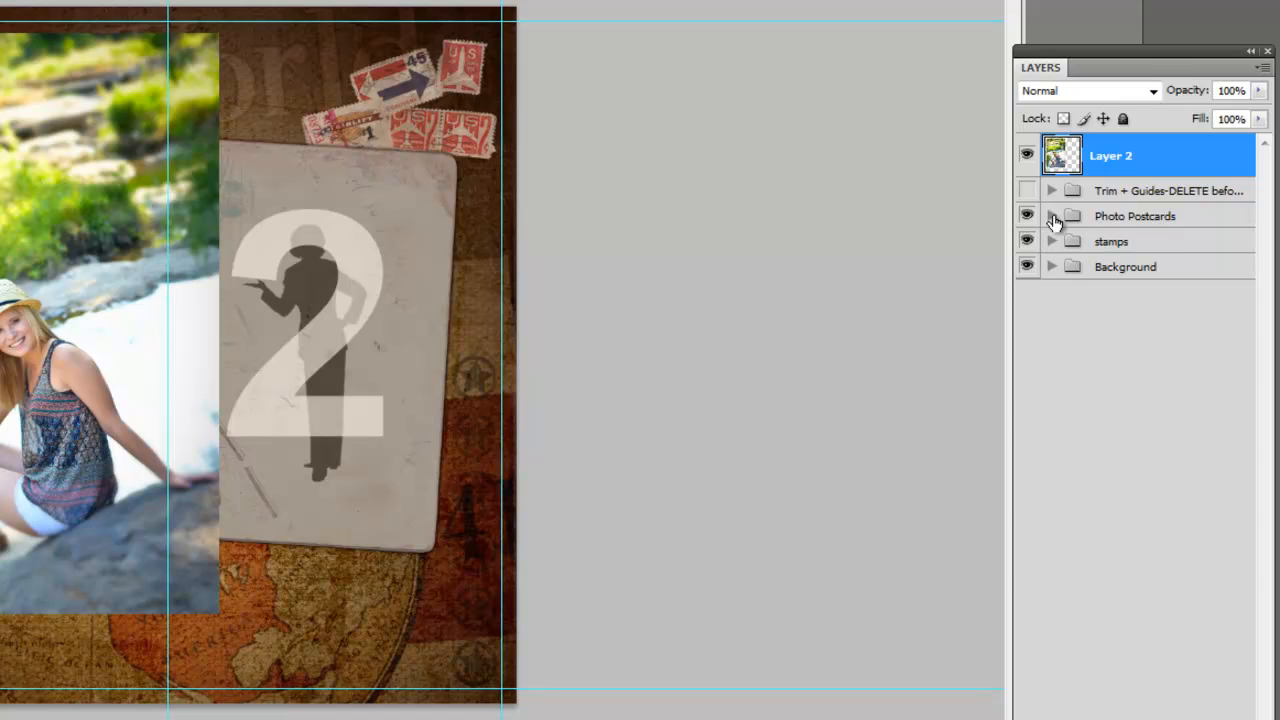
pyautogui.click(1051, 216)
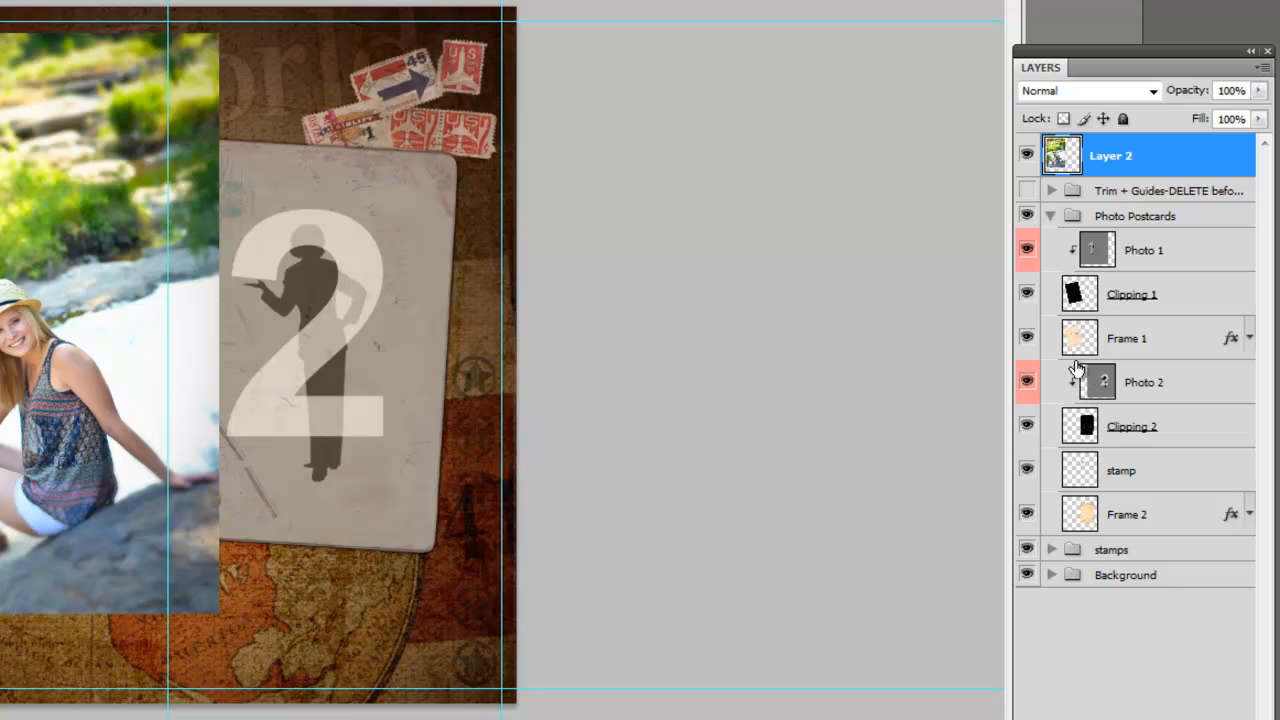
pyautogui.moveTo(1068, 400)
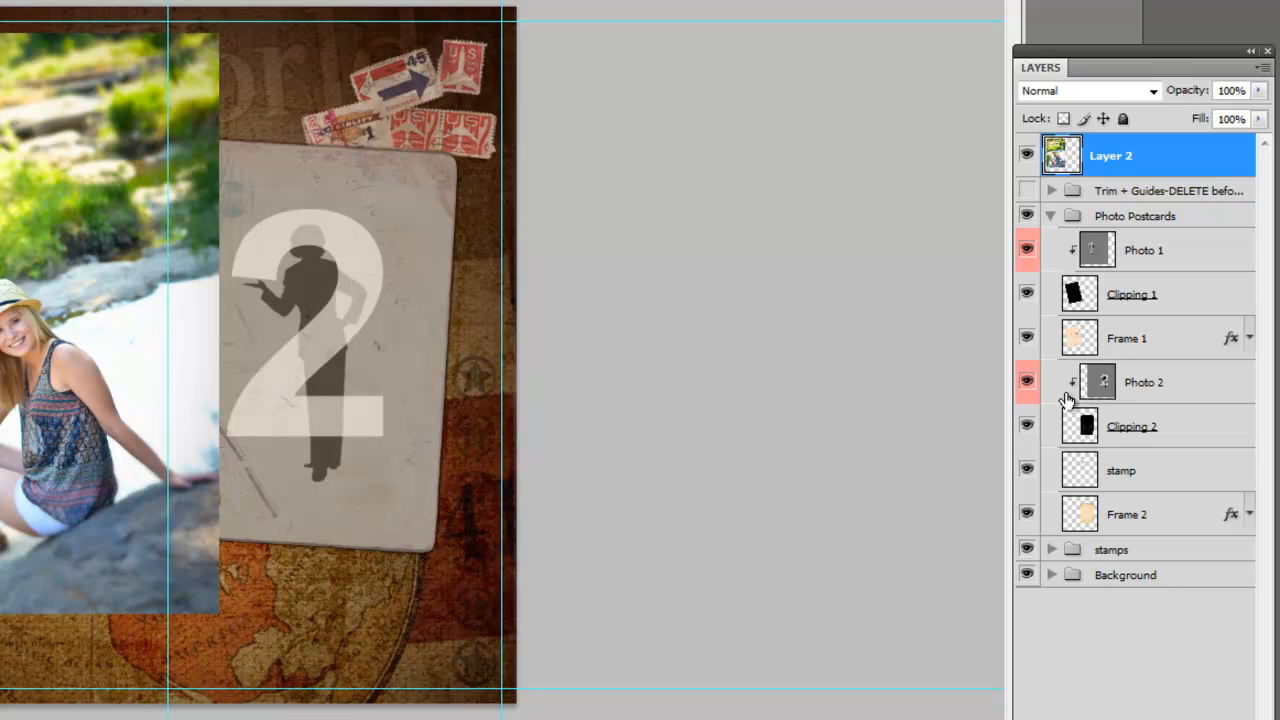
pyautogui.moveTo(1100, 418)
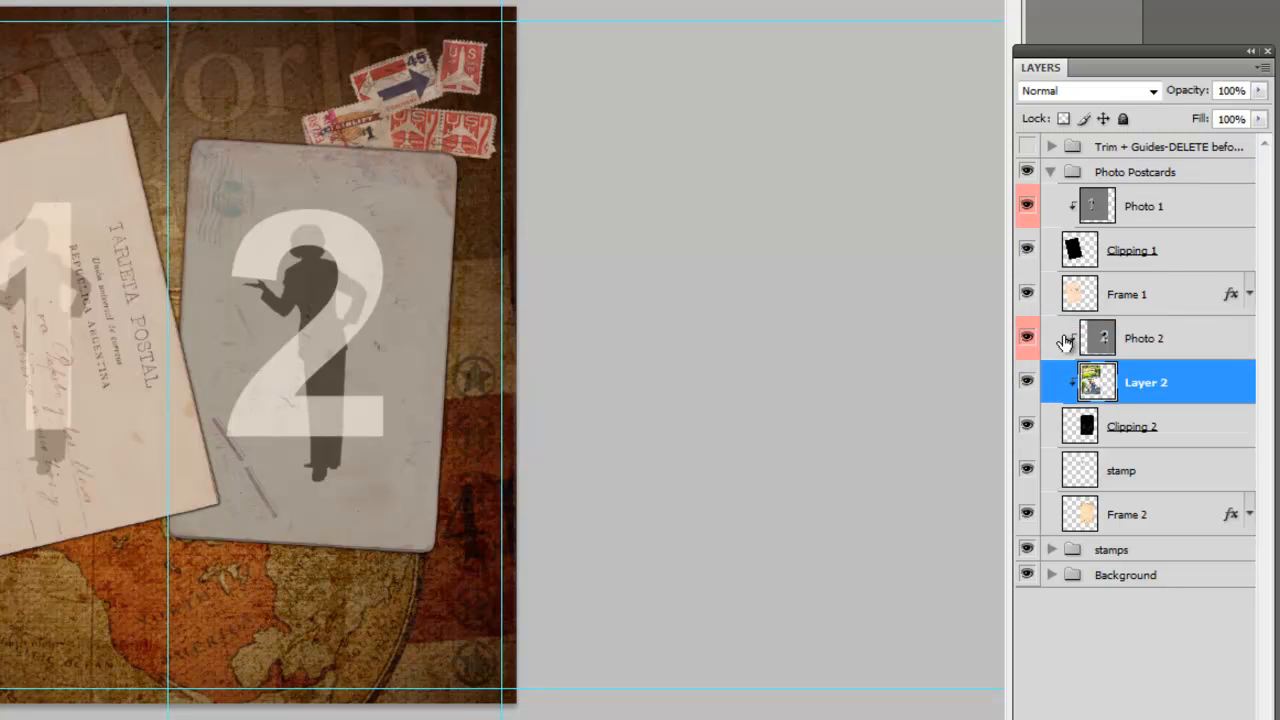
# - Hide the Photo 2 placeholder so the riverside portrait shows in the second postcard
pyautogui.click(1026, 338)
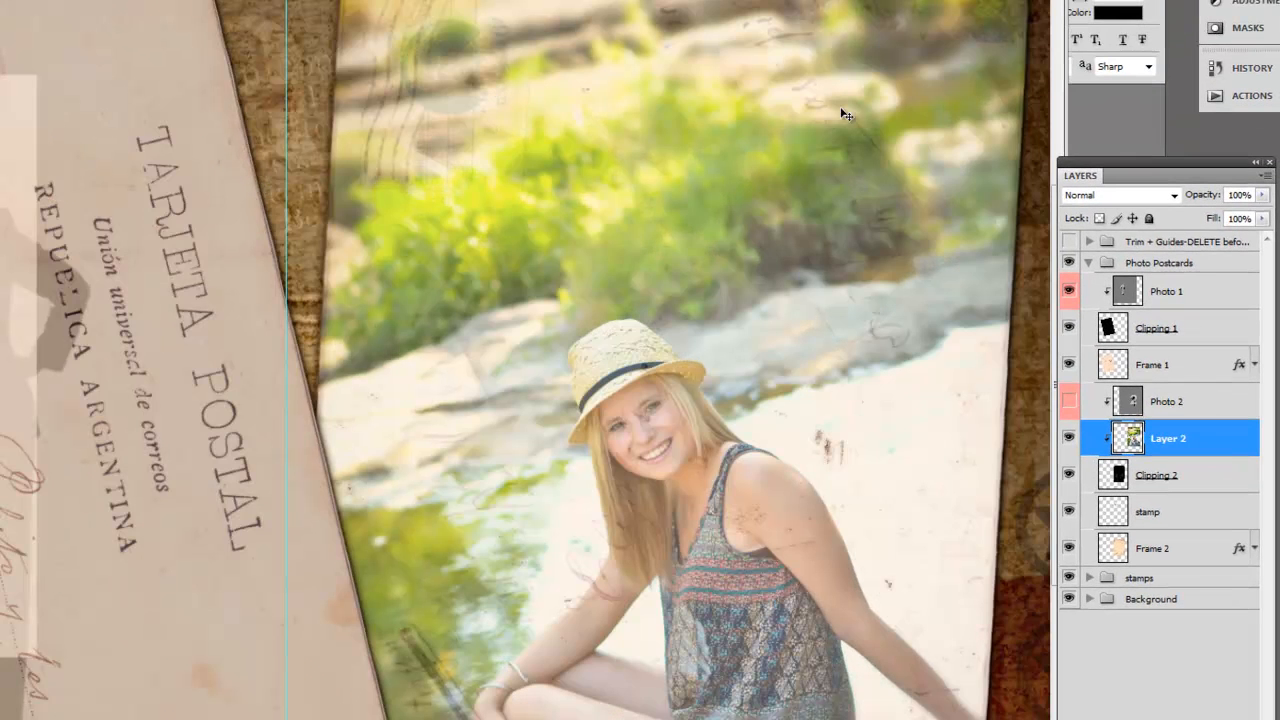
pyautogui.moveTo(780, 540)
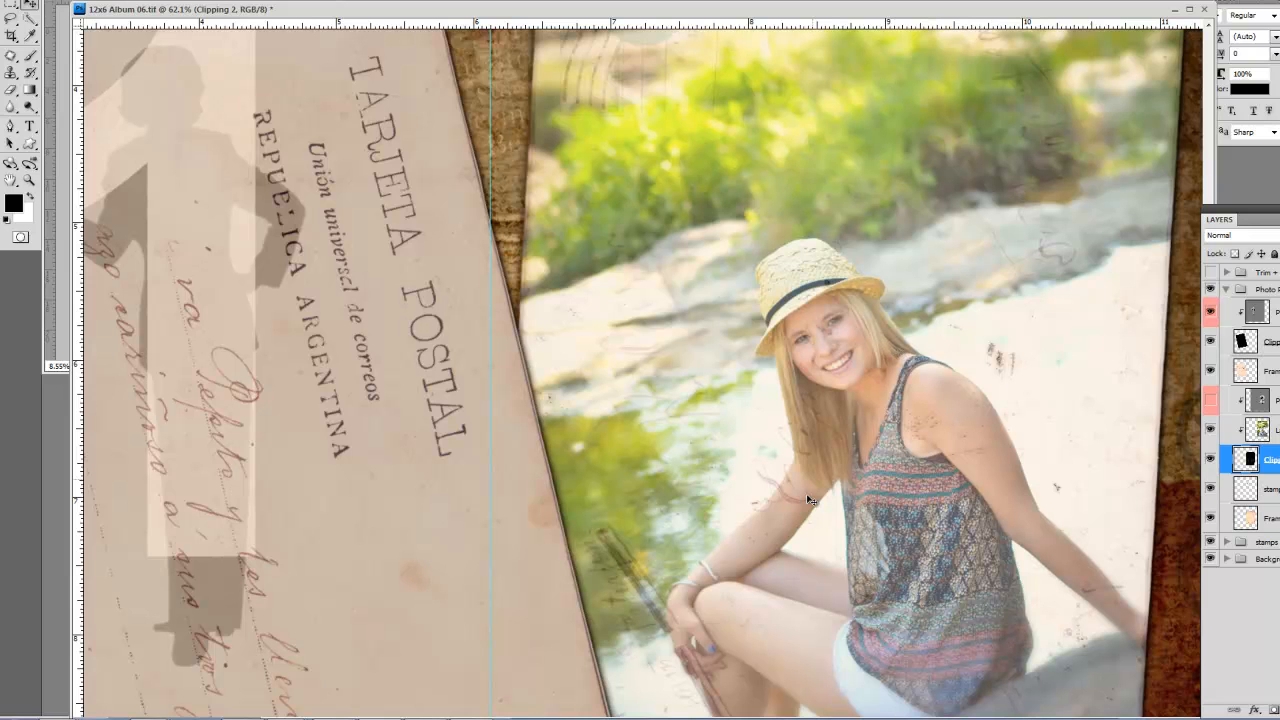
pyautogui.moveTo(755, 262)
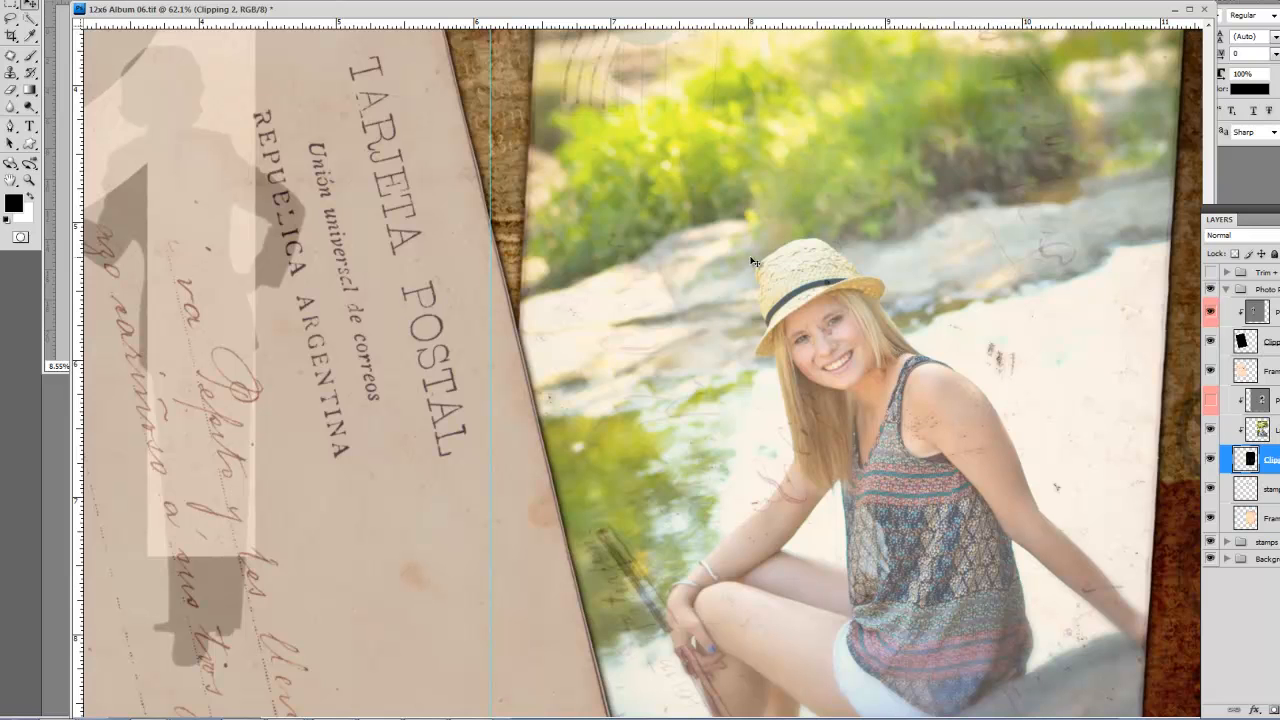
pyautogui.moveTo(818, 377)
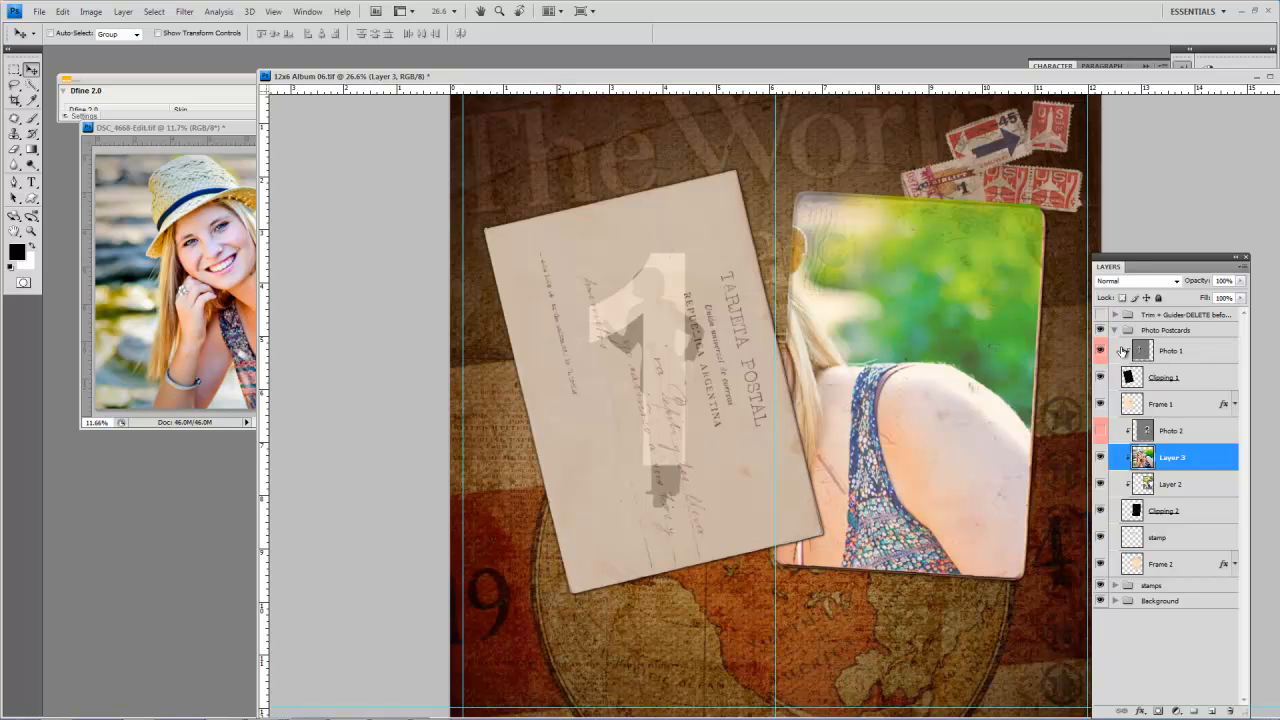
# - Place the close-up hat portrait in the first postcard and hide the Photo 1 placeholder
pyautogui.click(1170, 403)
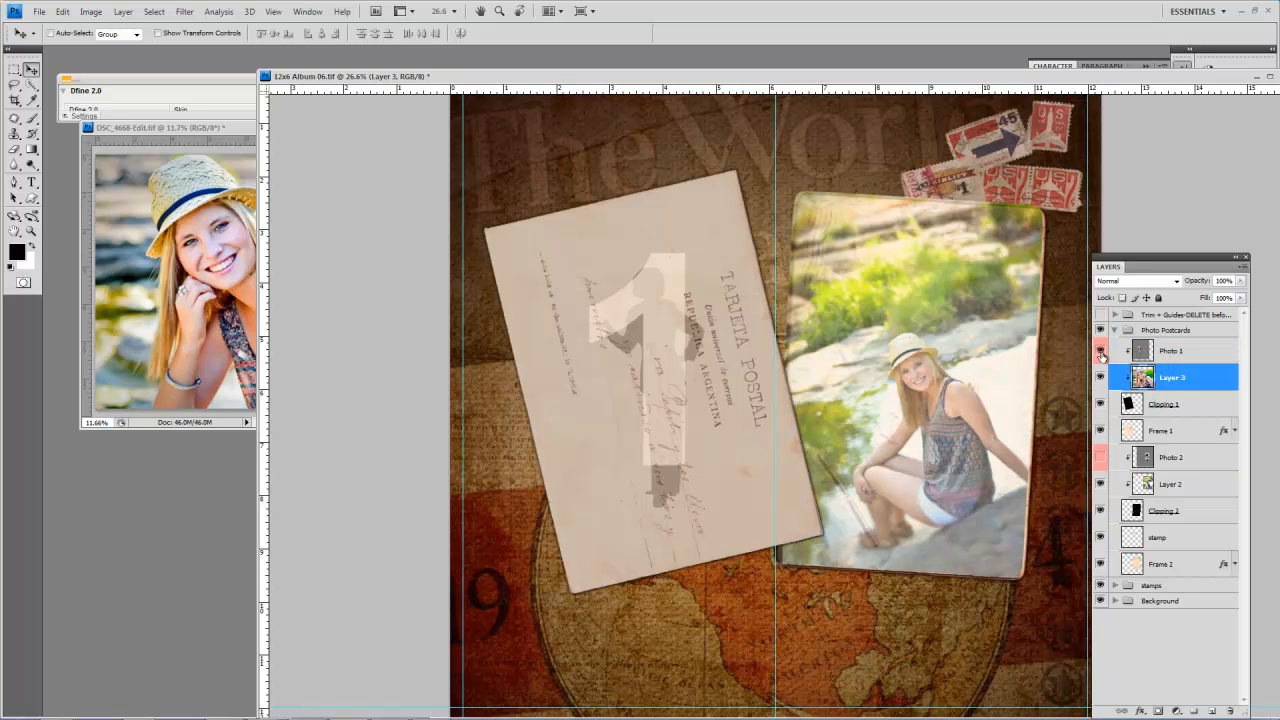
pyautogui.click(1100, 350)
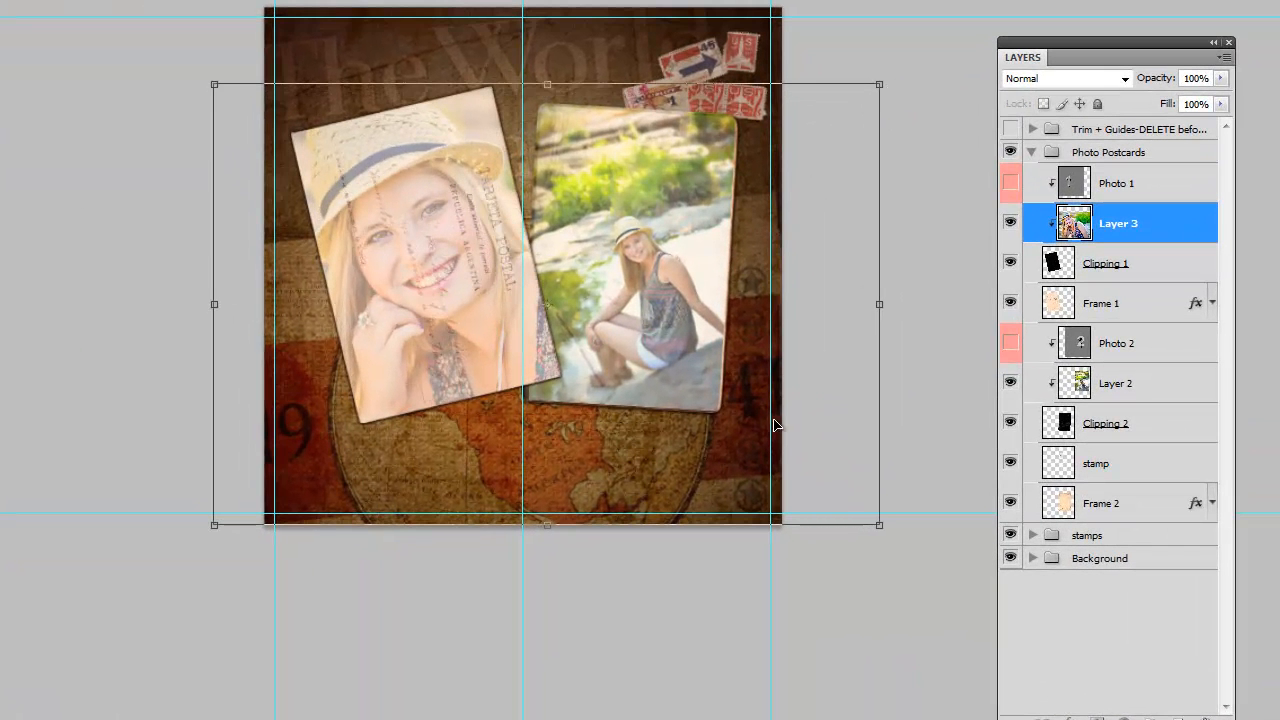
pyautogui.moveTo(880, 524); pyautogui.dragTo(800, 472)
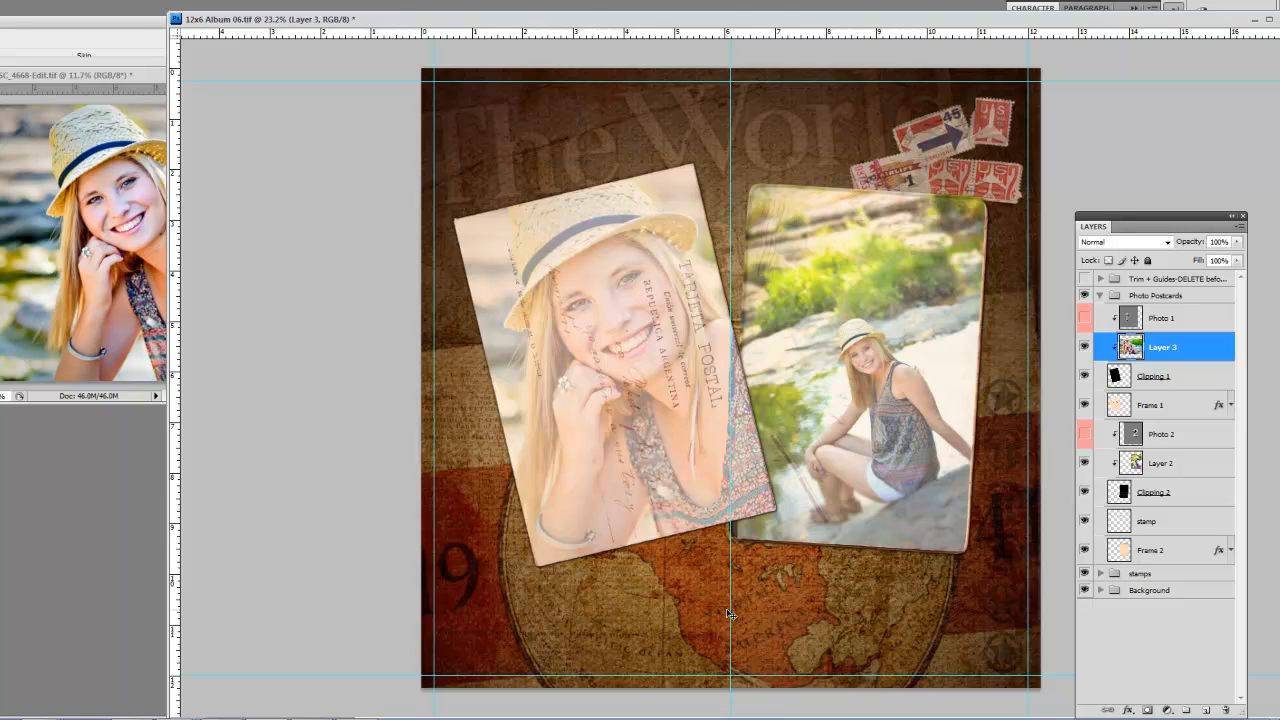
pyautogui.moveTo(731, 27)
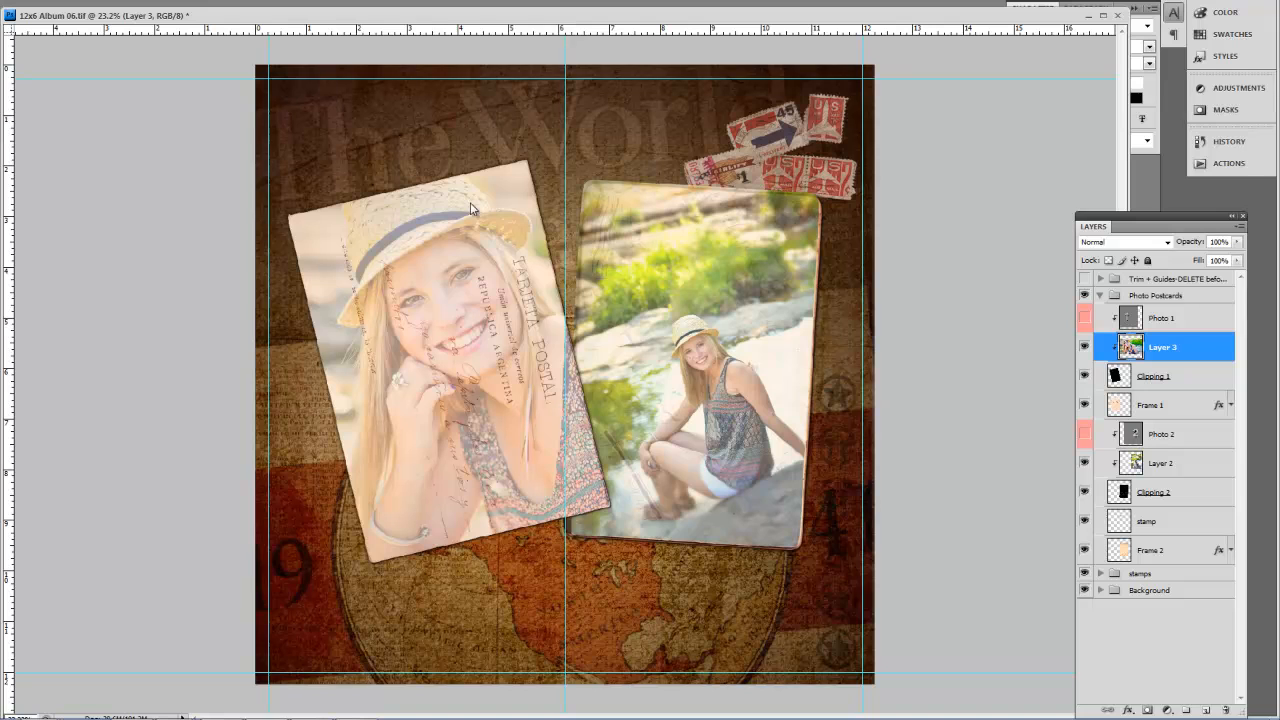
pyautogui.moveTo(420, 625)
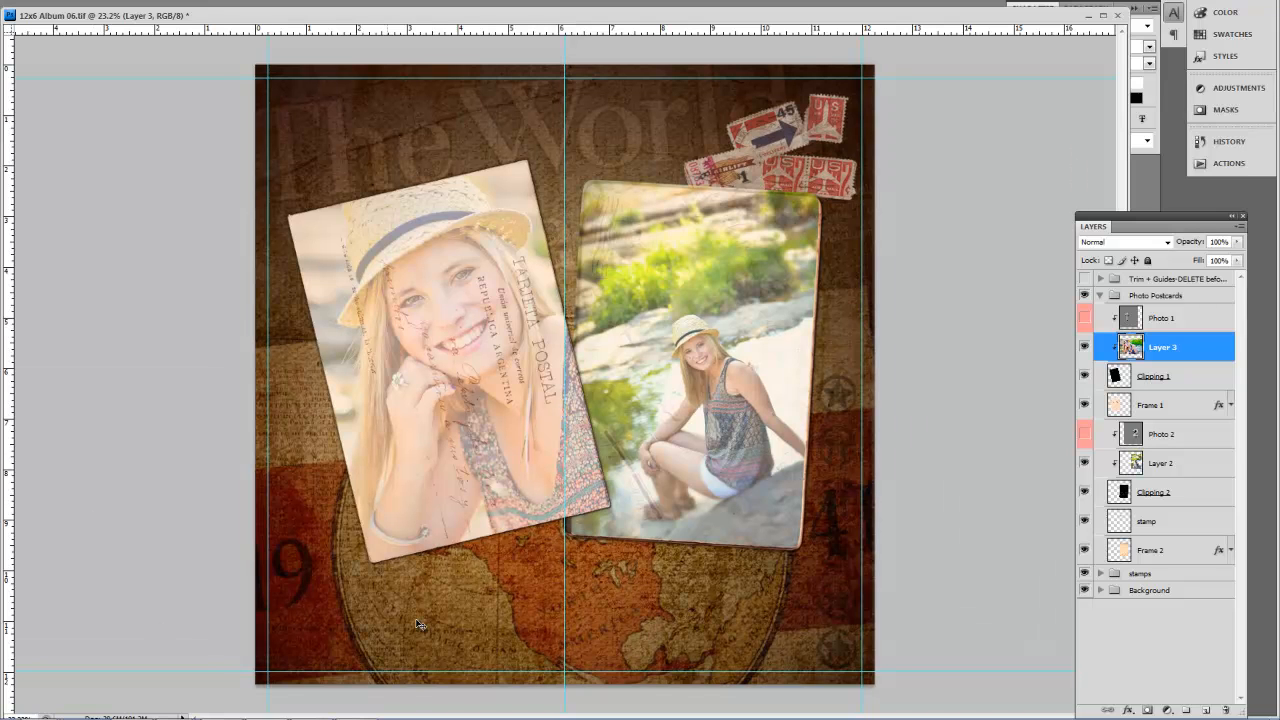
pyautogui.moveTo(490, 296)
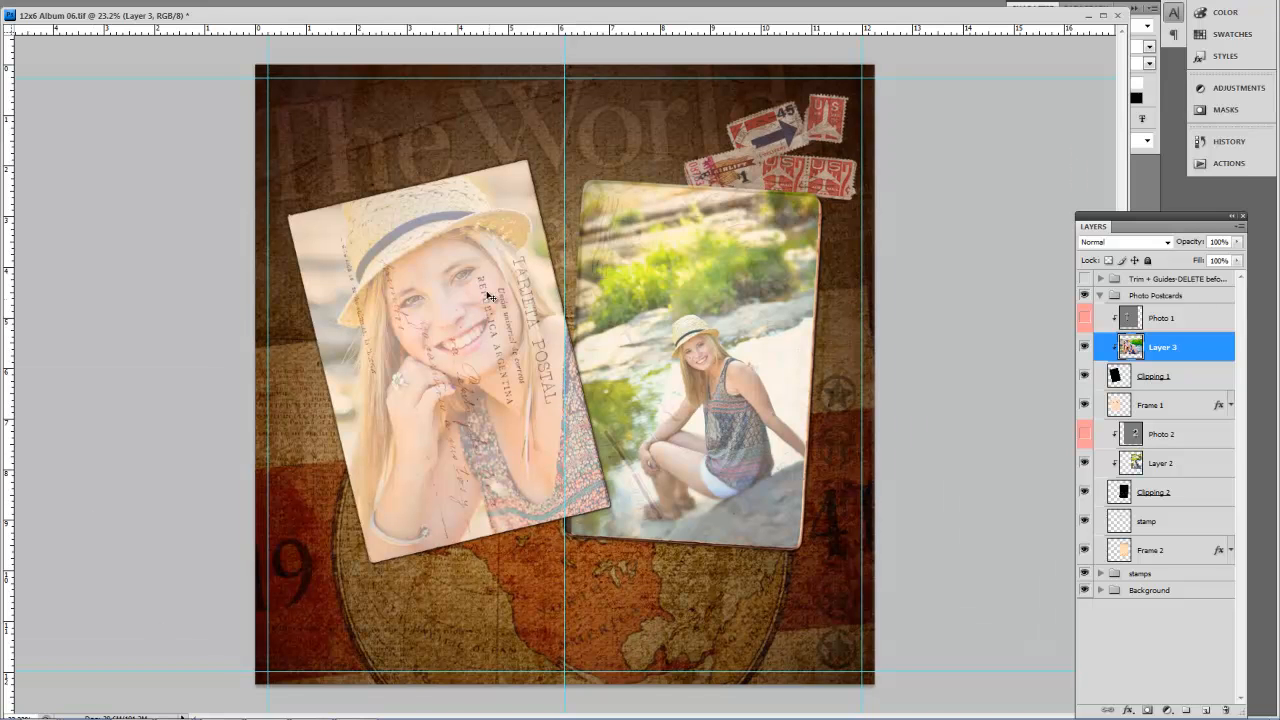
pyautogui.moveTo(237, 481)
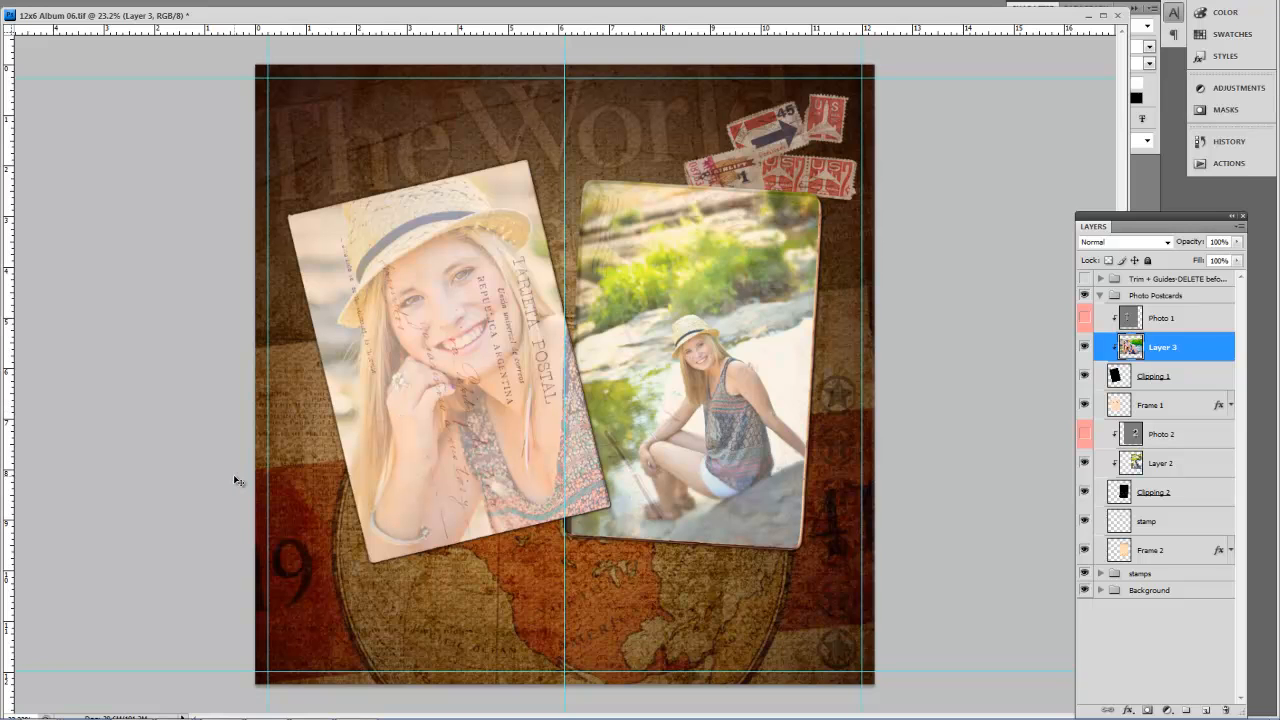